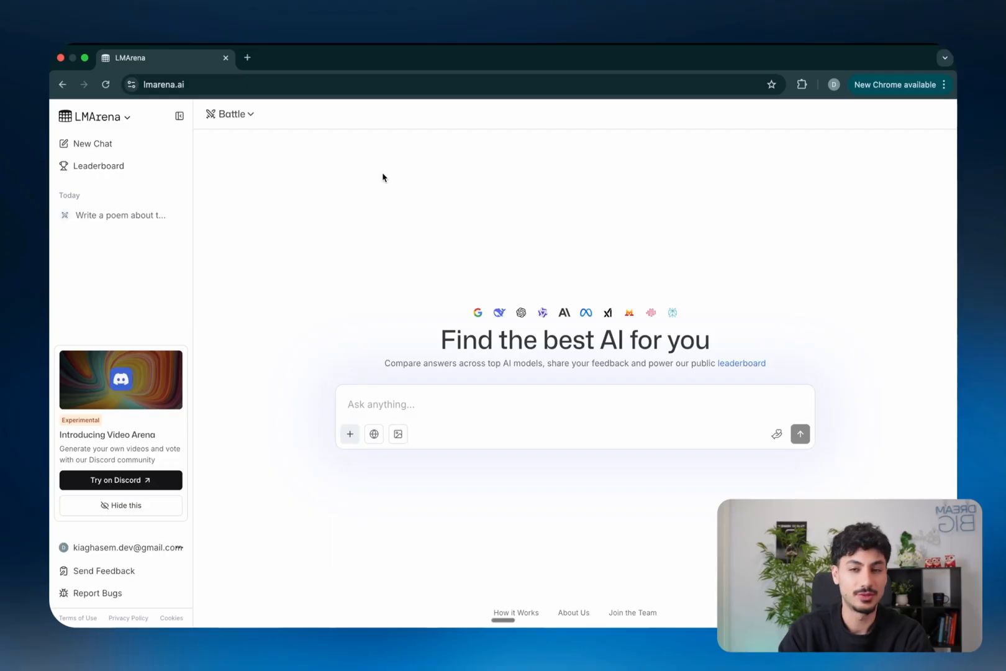
Switch LMArena from Battle mode to Direct Chat with gpt-5-chat and focus the prompt box.
click(230, 114)
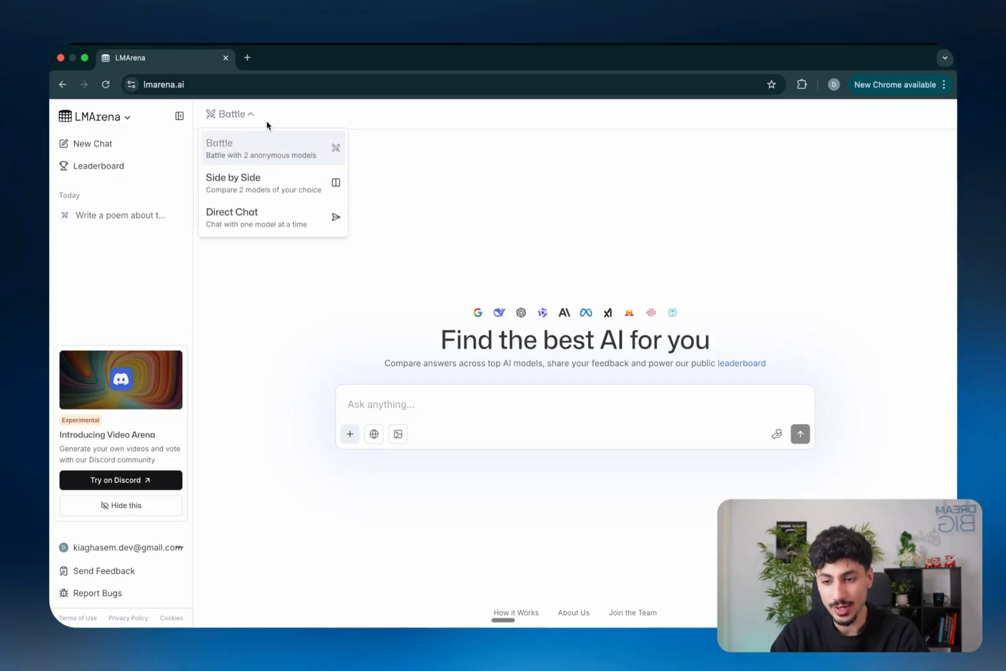
click(231, 218)
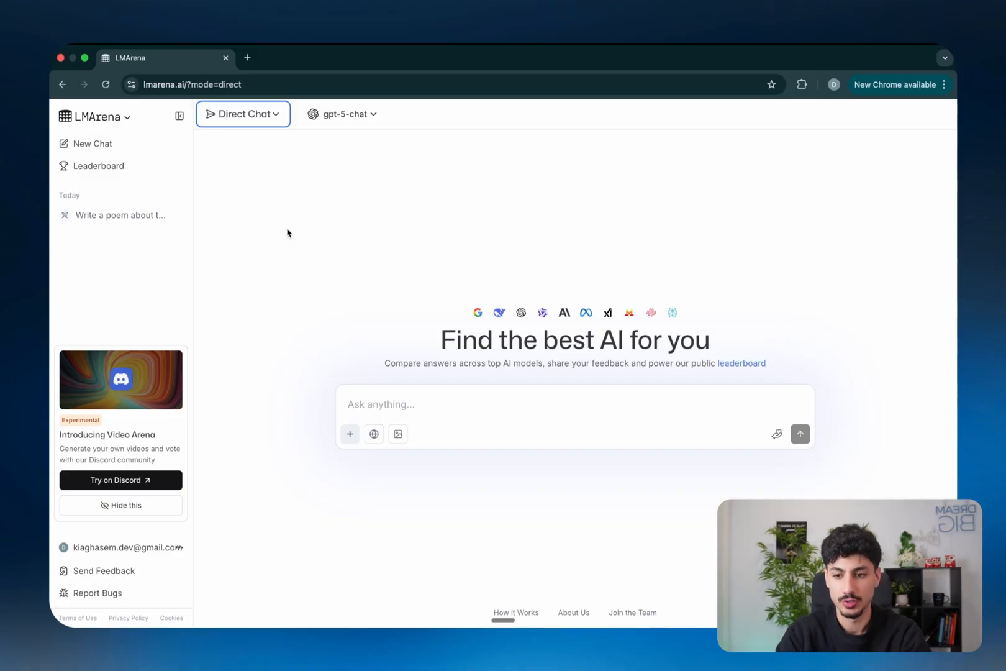
mouse_move(372, 334)
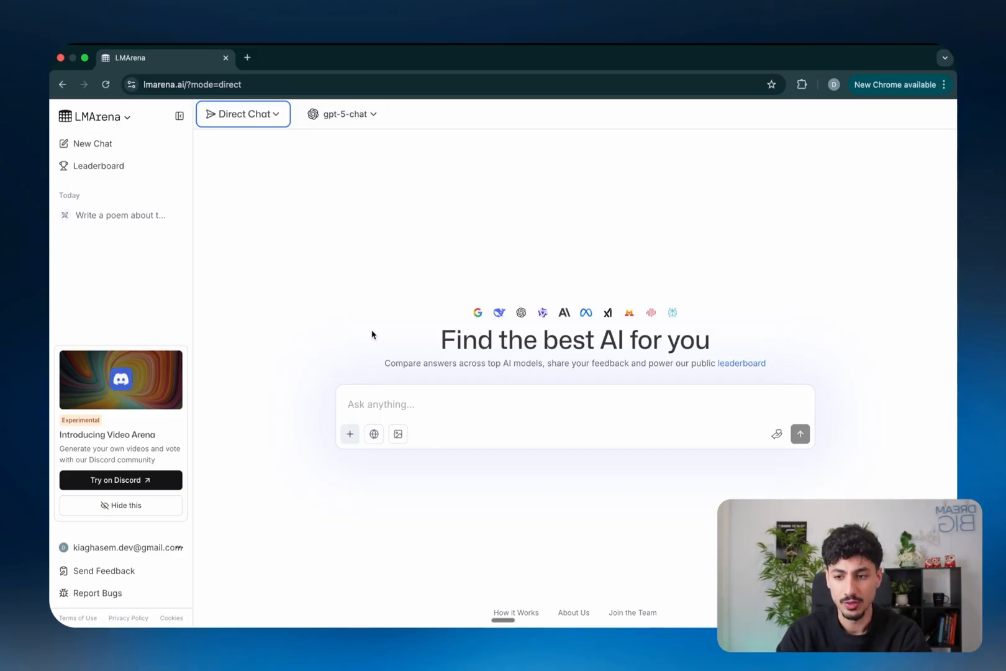
click(449, 404)
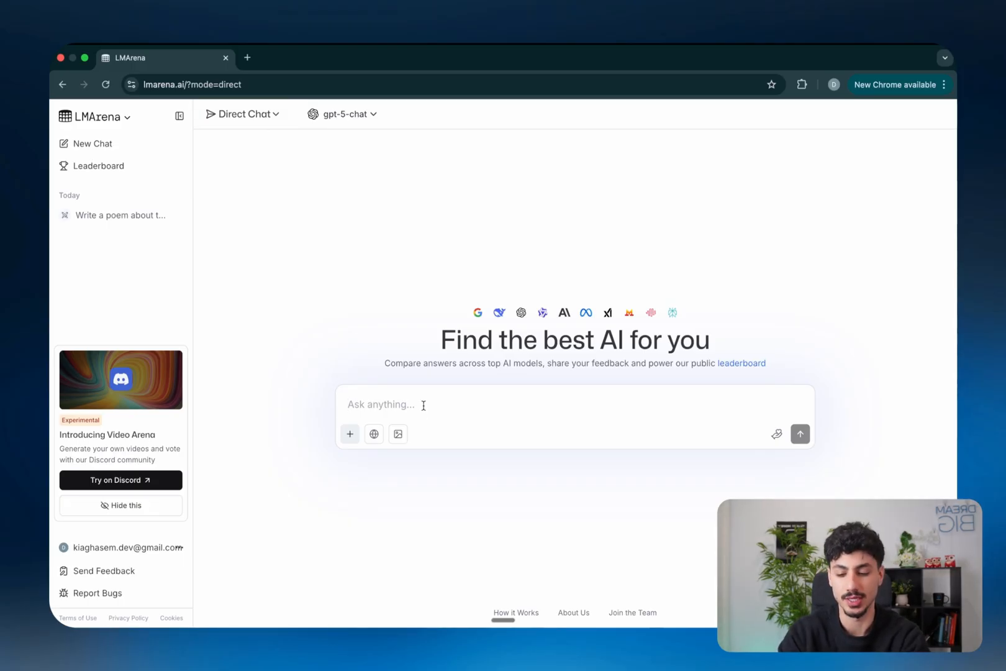
Send 'Write a poem about trees' to gpt-5-chat.
click(799, 433)
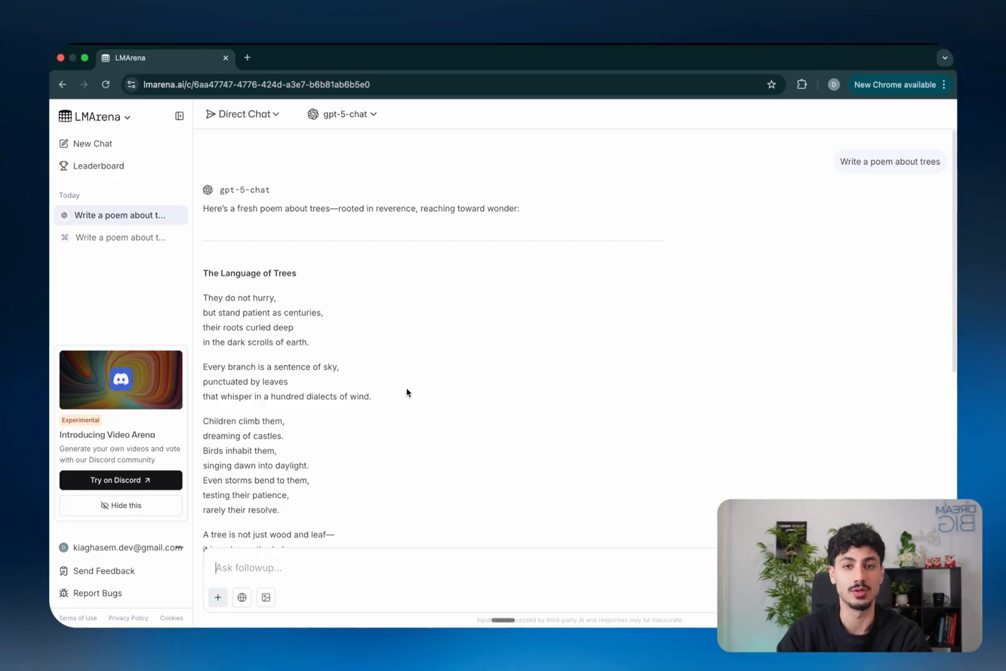
Change the chat model to claude-opus-4-20250514 and scroll down to its poem 'Beneath the Canopy'.
click(343, 114)
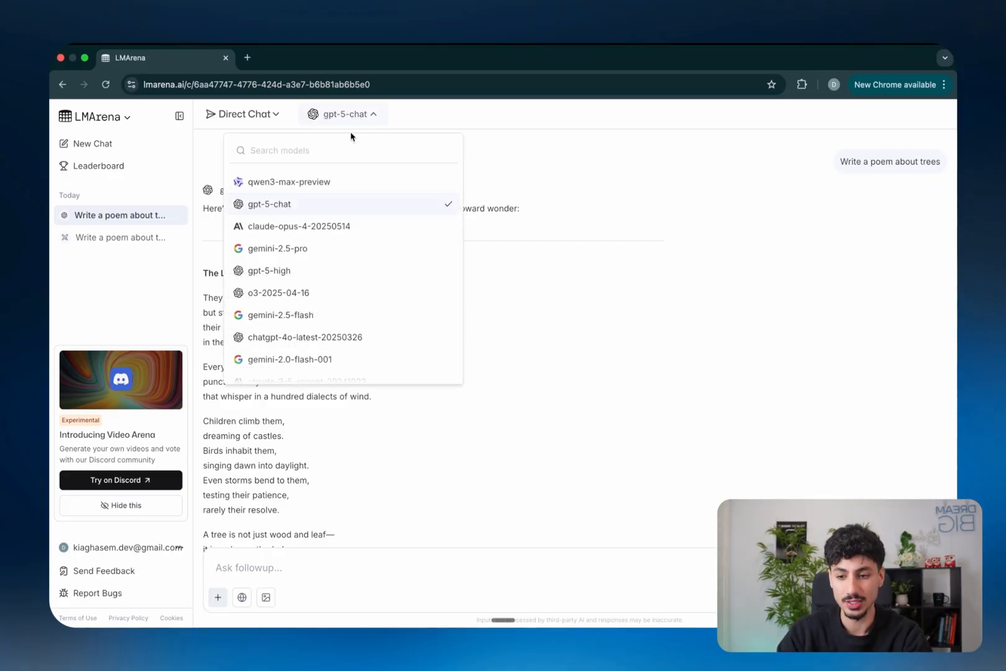
mouse_move(336, 249)
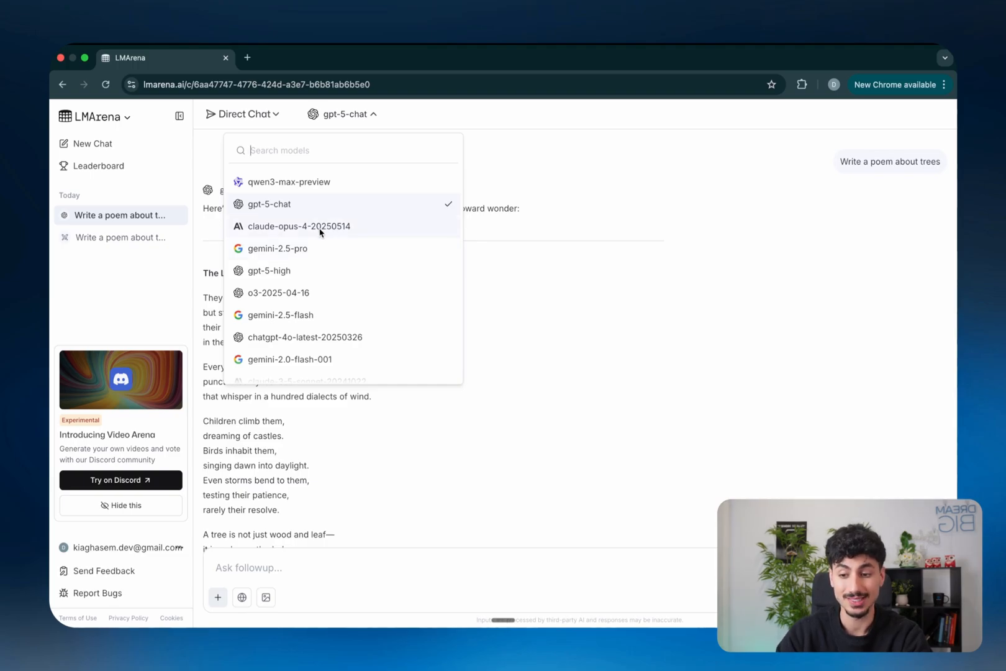
click(298, 226)
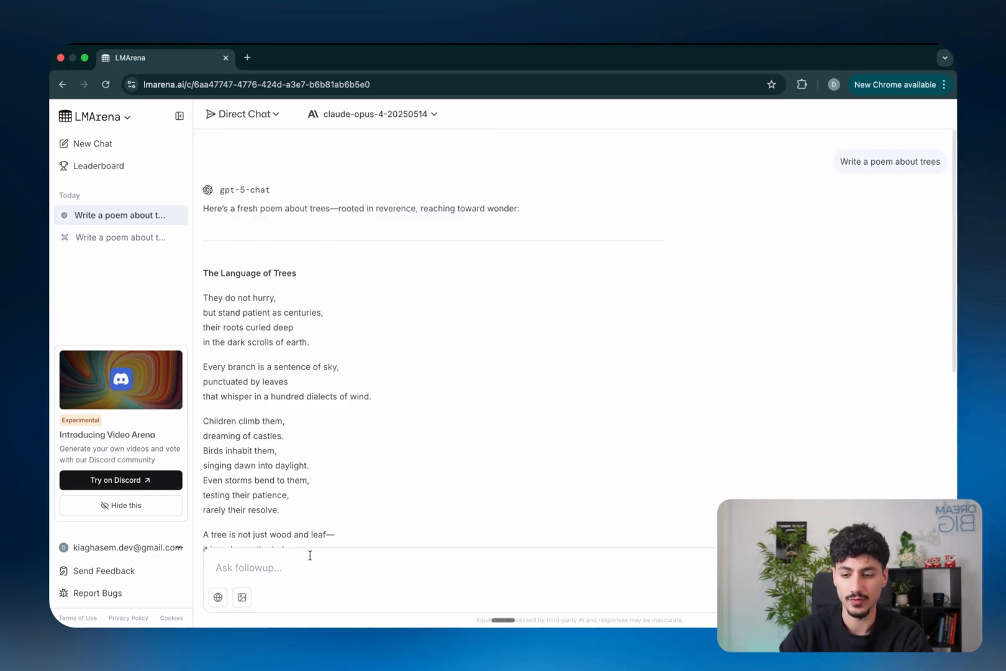
scroll(down, 3)
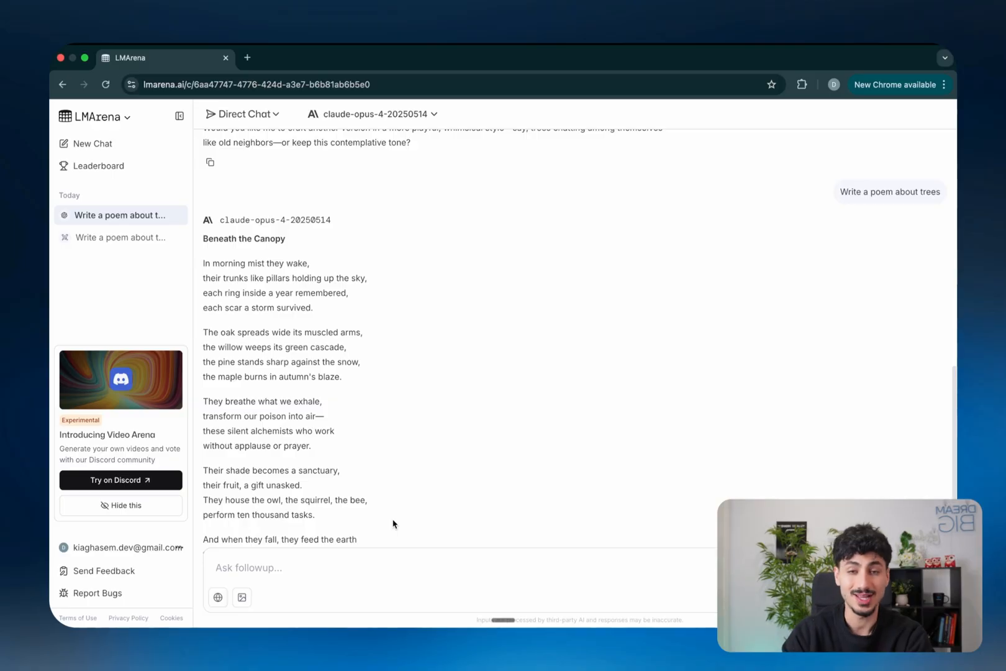